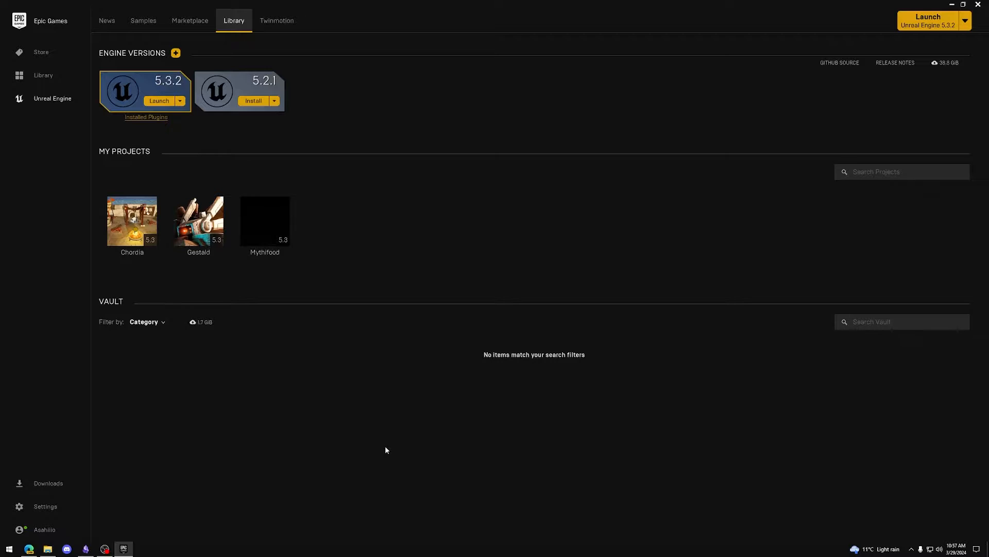
Create a new folder named FMODSample inside E:\UE beside Chordia.
click(48, 547)
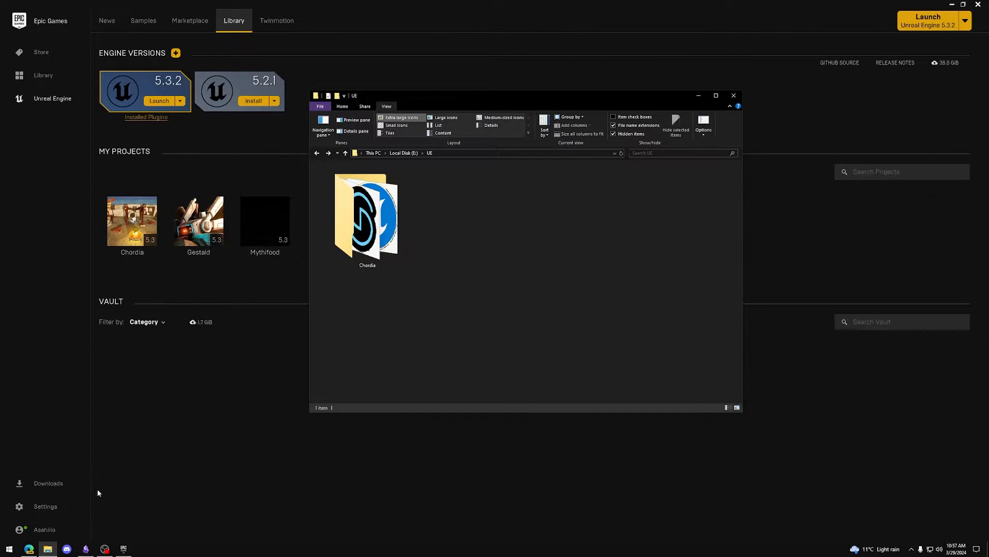
mouse_move(451, 215)
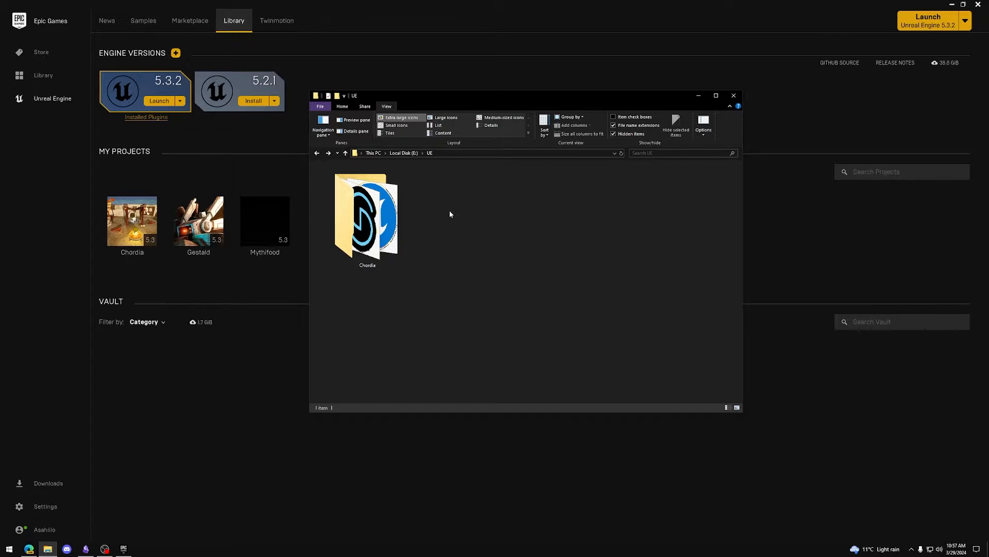
right_click(450, 215)
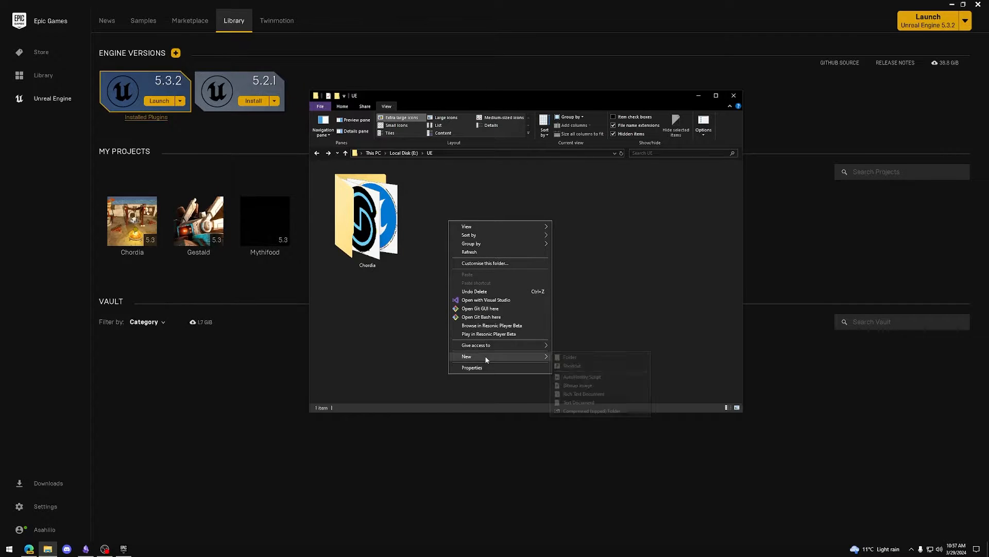
click(569, 357)
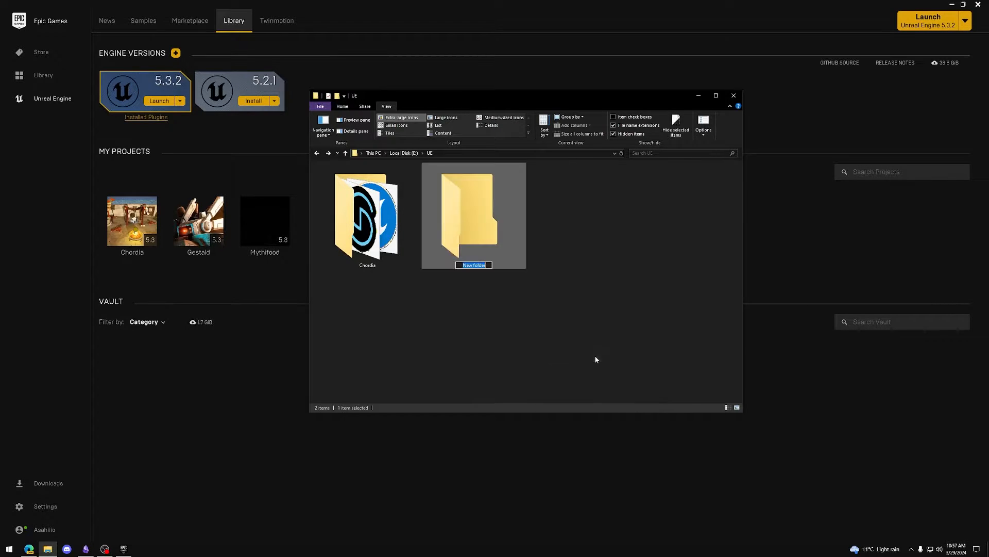
text(FMODSample)
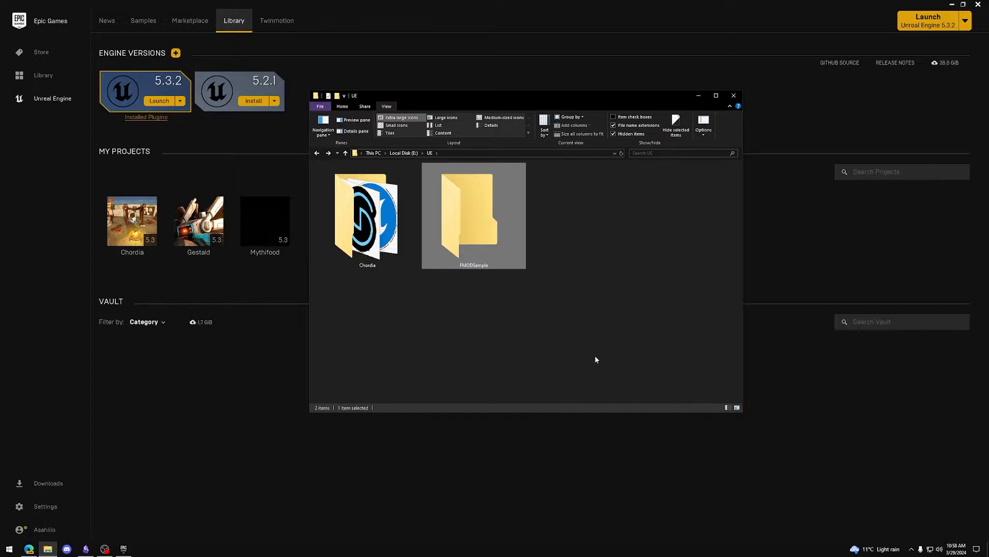
mouse_move(494, 265)
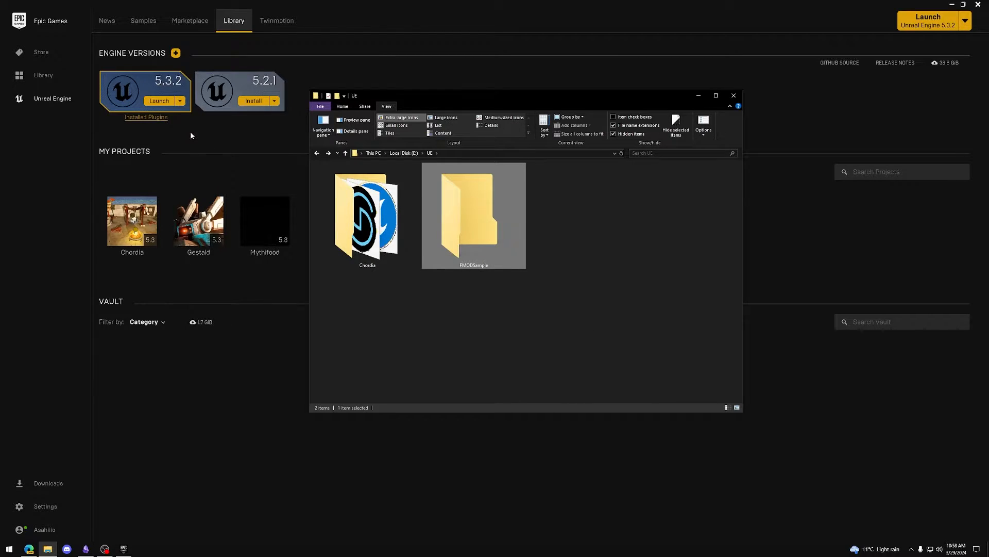
Create a blank C++ Unreal 5.3.2 project named FMODSampleUE located in E:\UE\FMODSample.
click(159, 101)
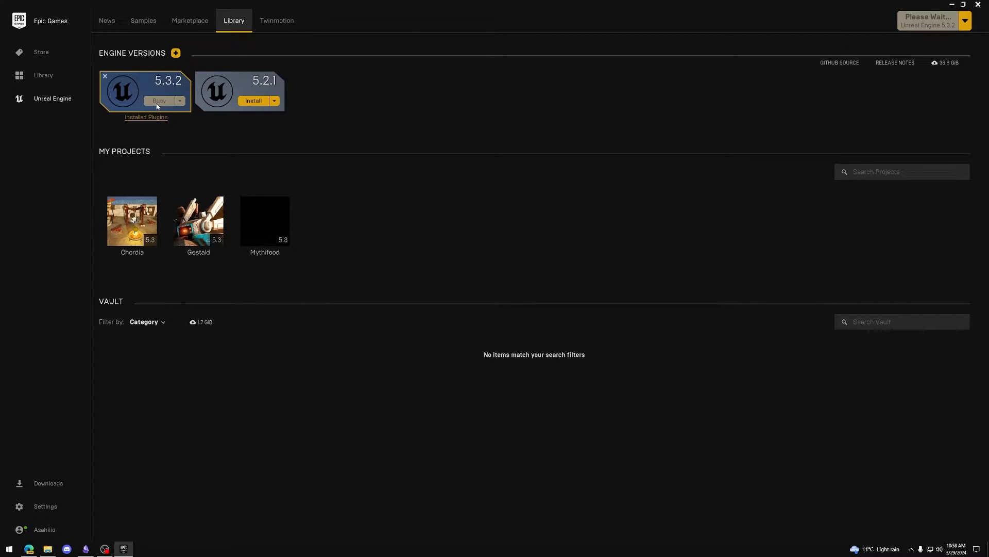
click(159, 101)
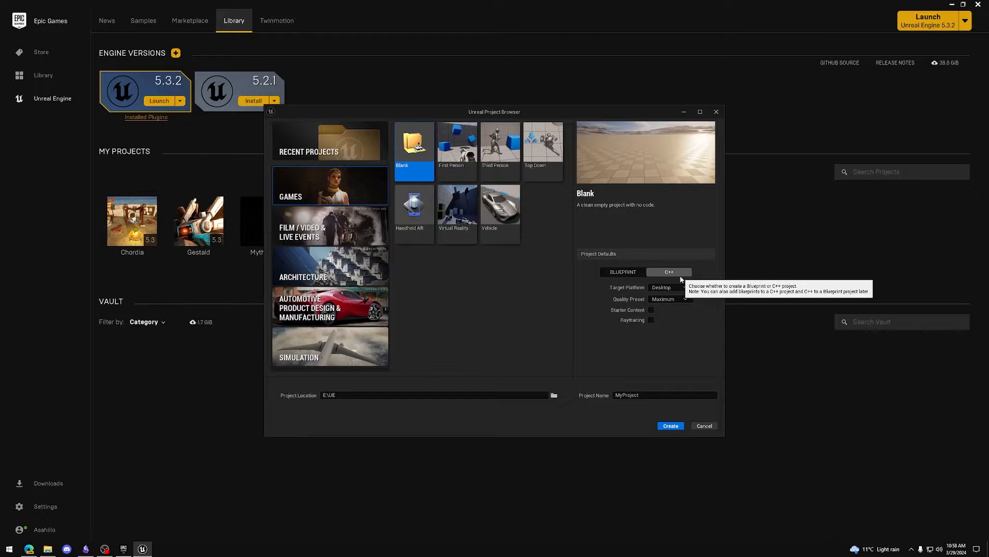
mouse_move(565, 404)
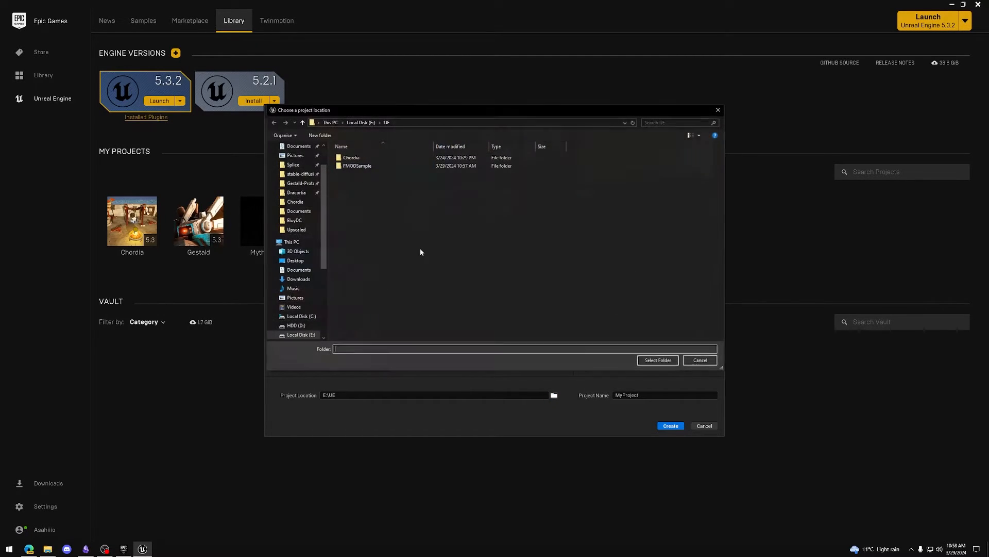
double_click(357, 165)
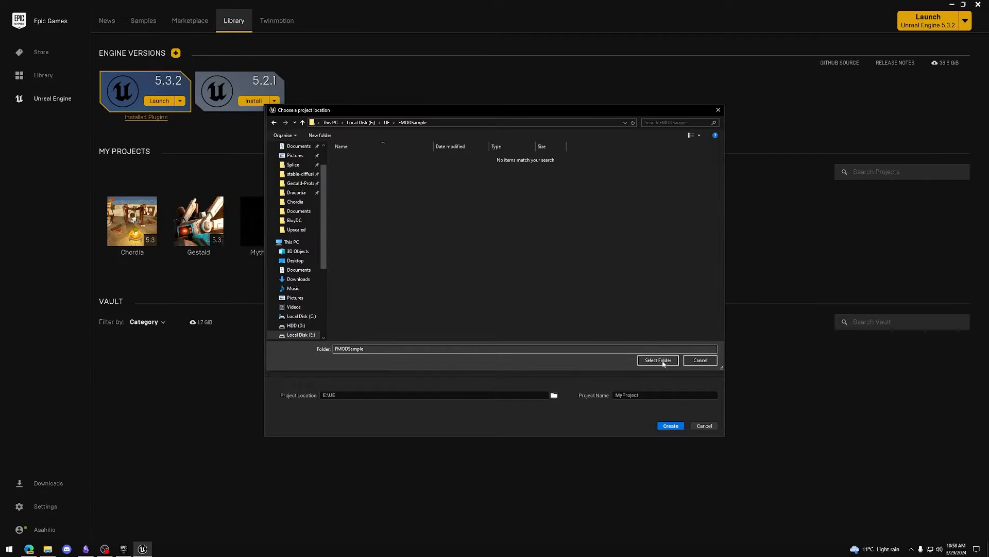
click(657, 360)
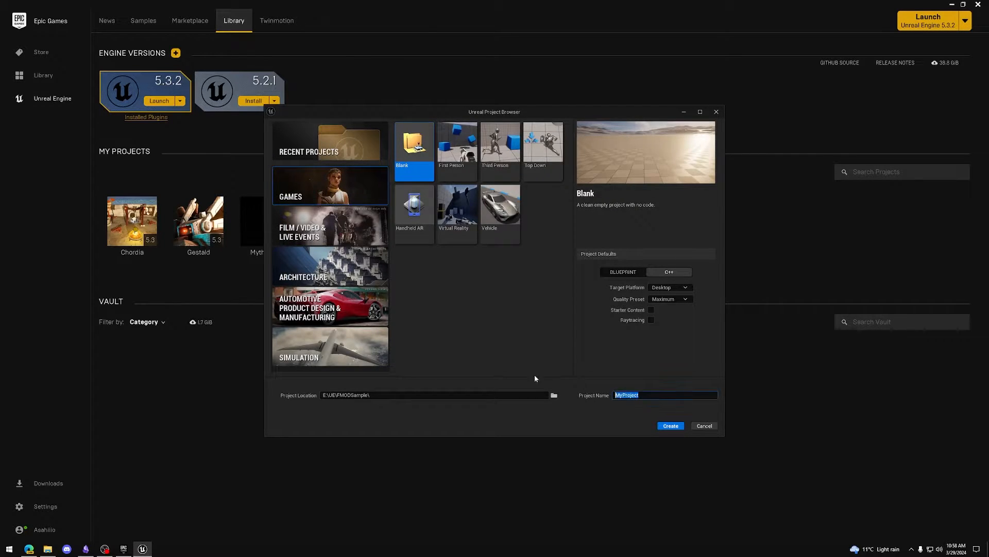
text(FMODSampleUE)
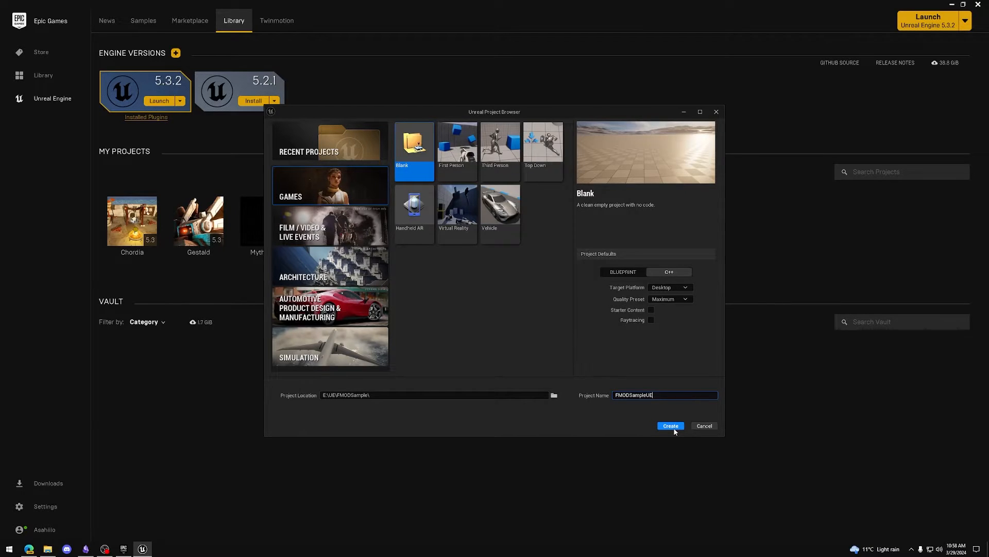
click(670, 426)
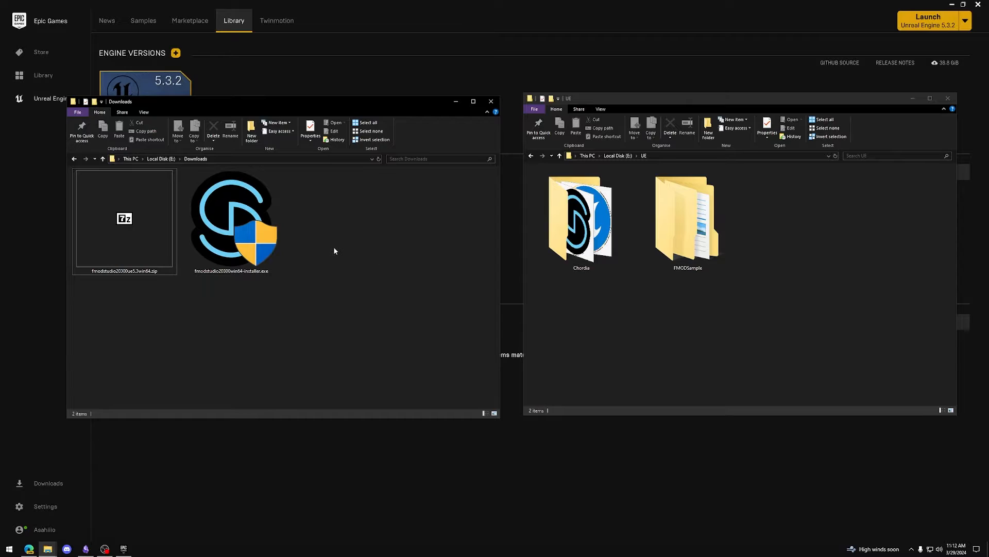
mouse_move(361, 297)
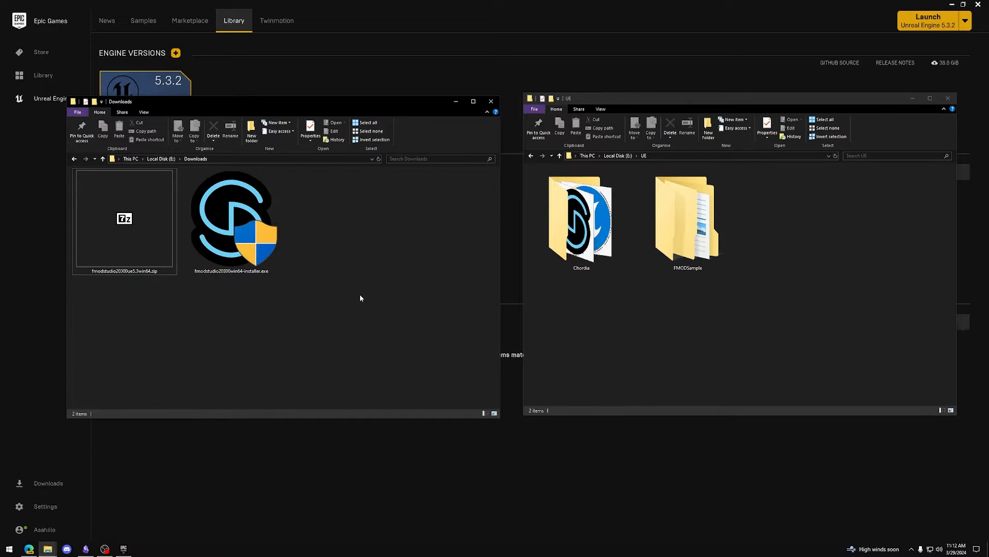
Extract the fmodstudio zip and copy FMODStudio and FMODStudioNiagara into FMODSampleUE\Plugins.
click(123, 218)
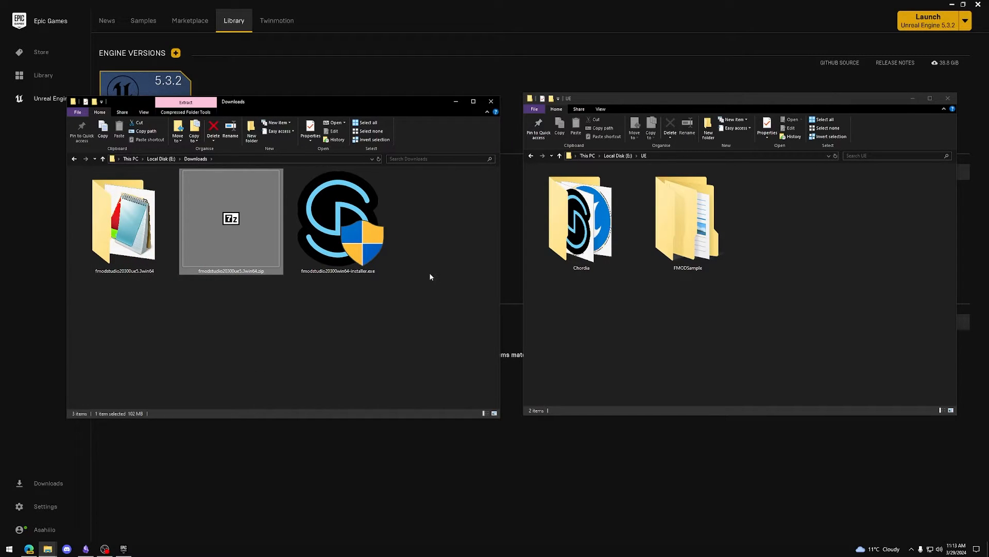
click(580, 218)
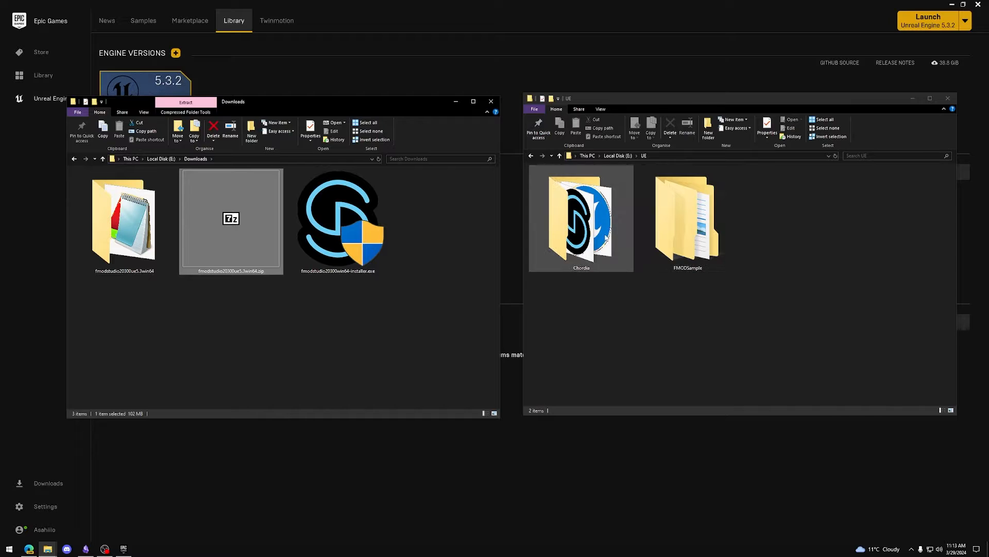
double_click(581, 217)
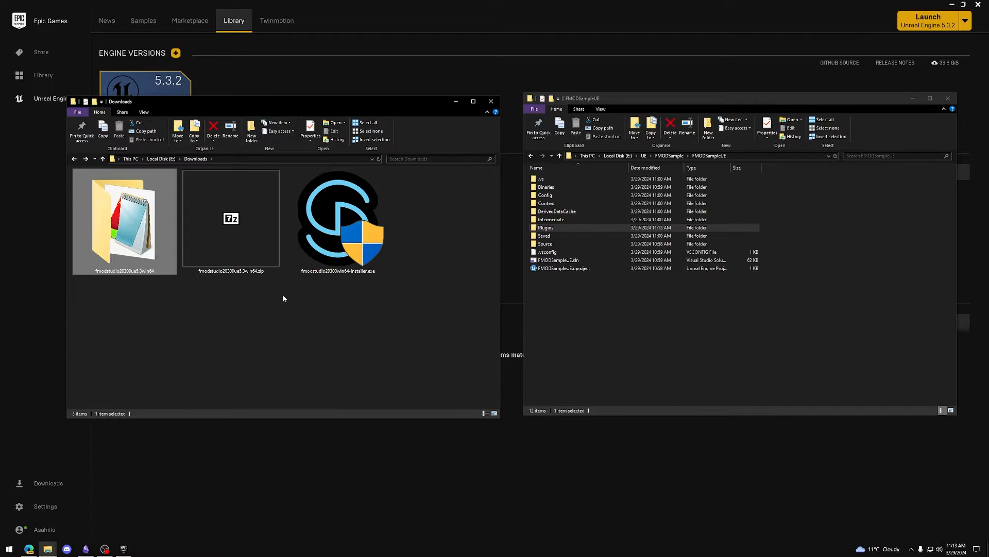
double_click(545, 227)
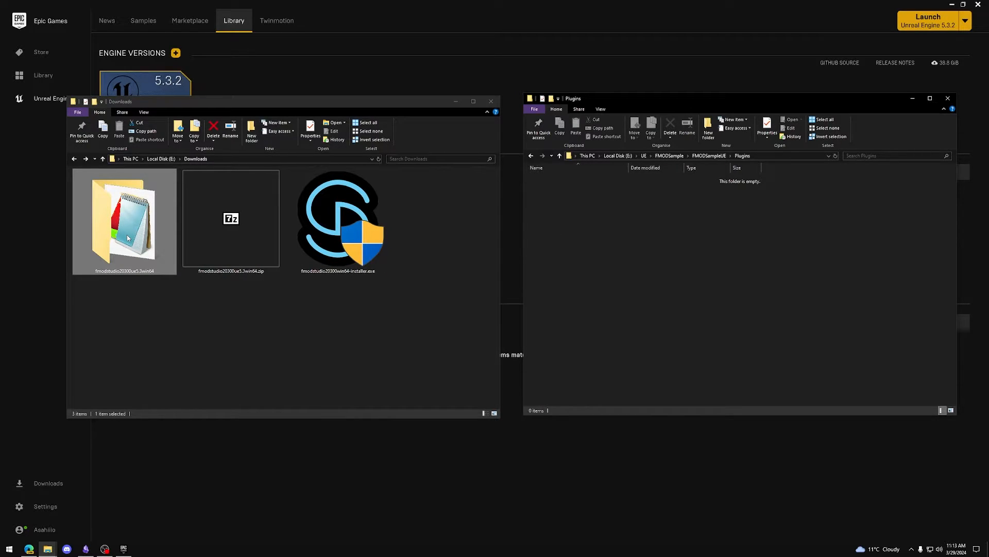
double_click(124, 221)
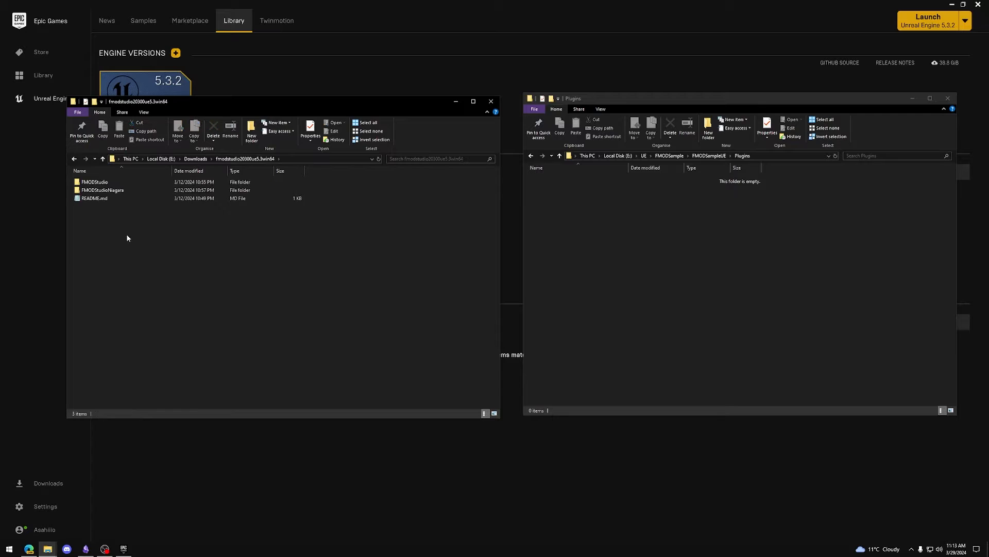
click(95, 198)
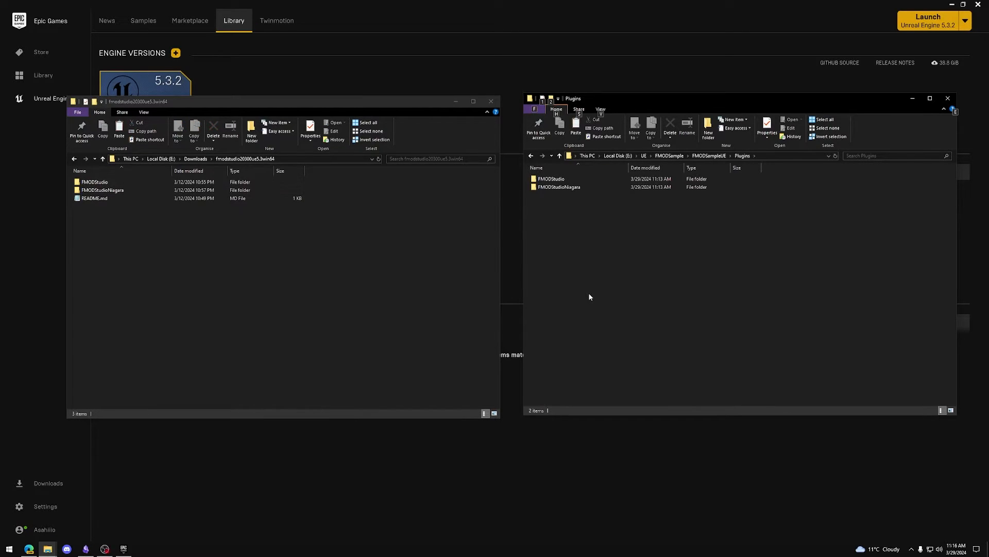
mouse_move(589, 289)
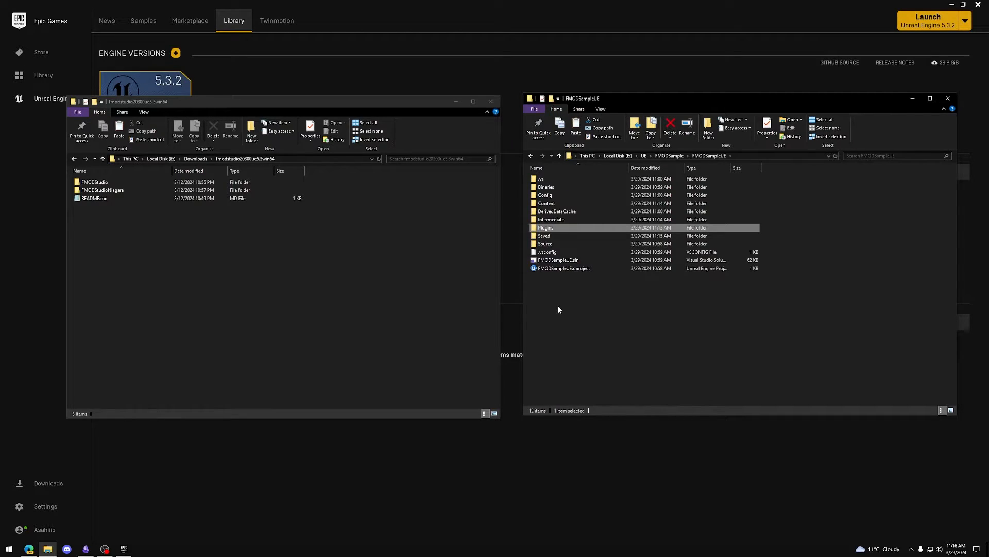
Open FMODSampleUE.uproject and check the Plugins browser for the FMOD integrations.
click(563, 268)
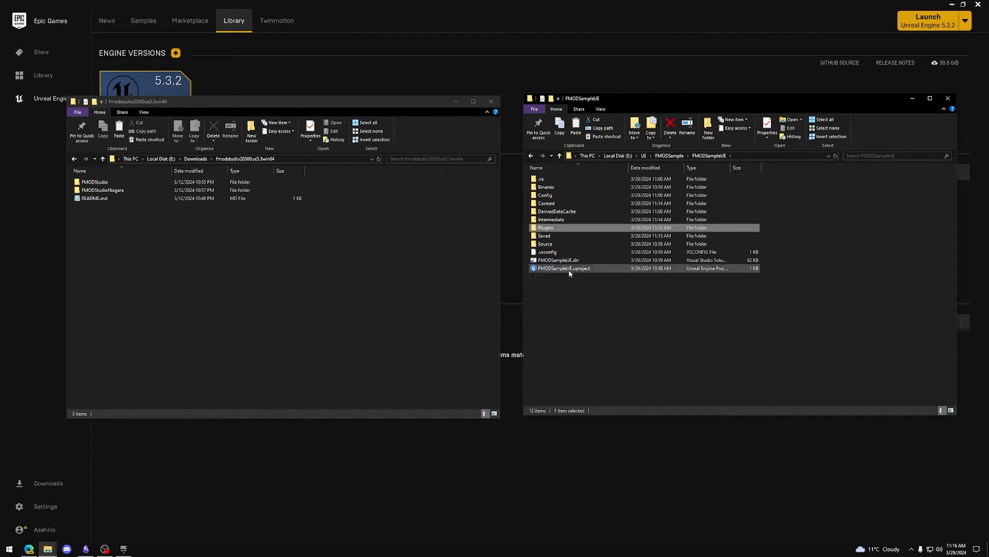
double_click(563, 268)
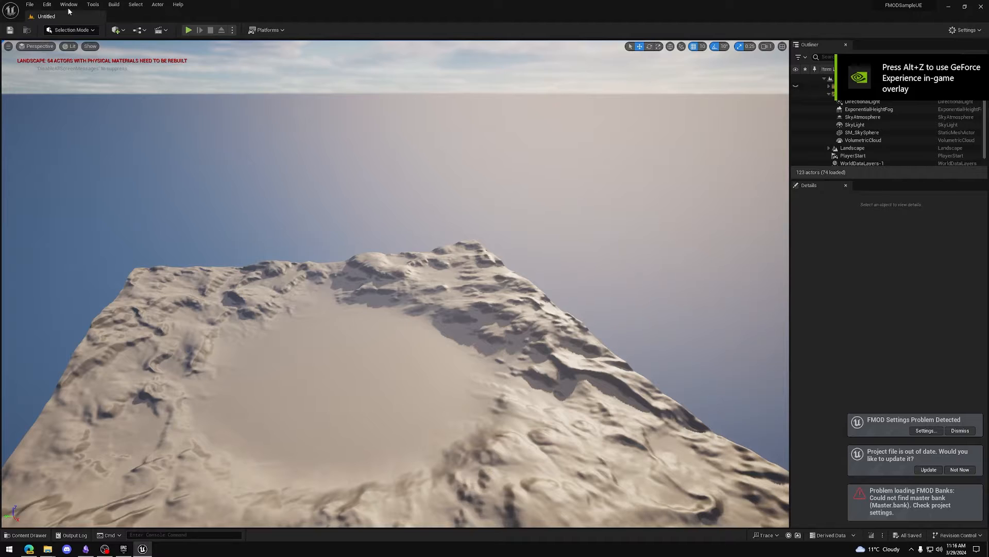
click(46, 4)
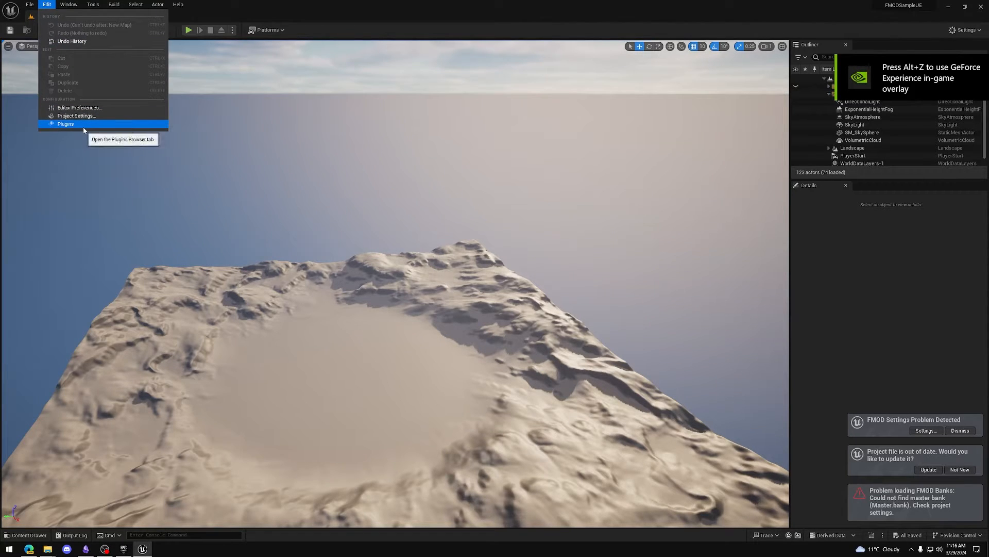
click(65, 124)
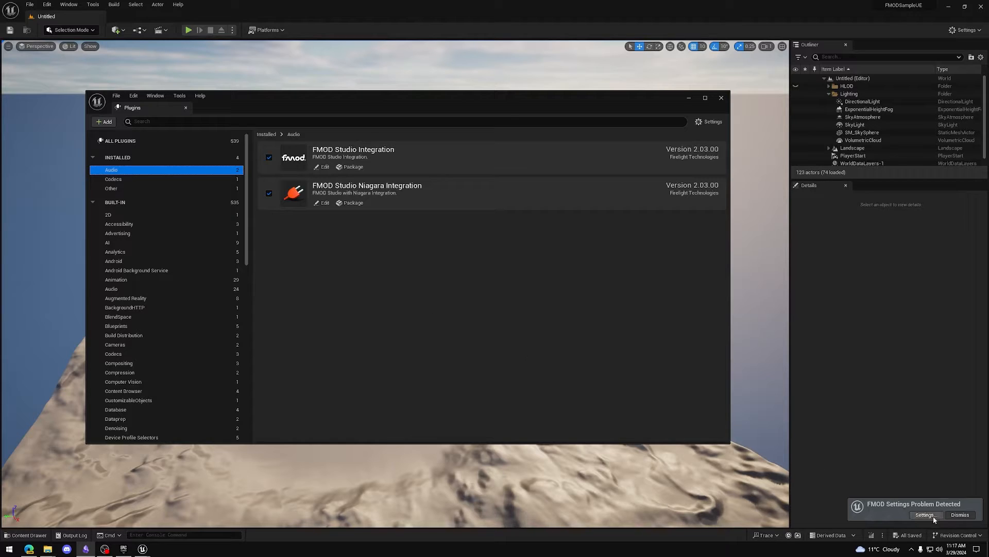
Open FMOD Studio plugin settings from the notification and apply the packaging Fix.
click(923, 516)
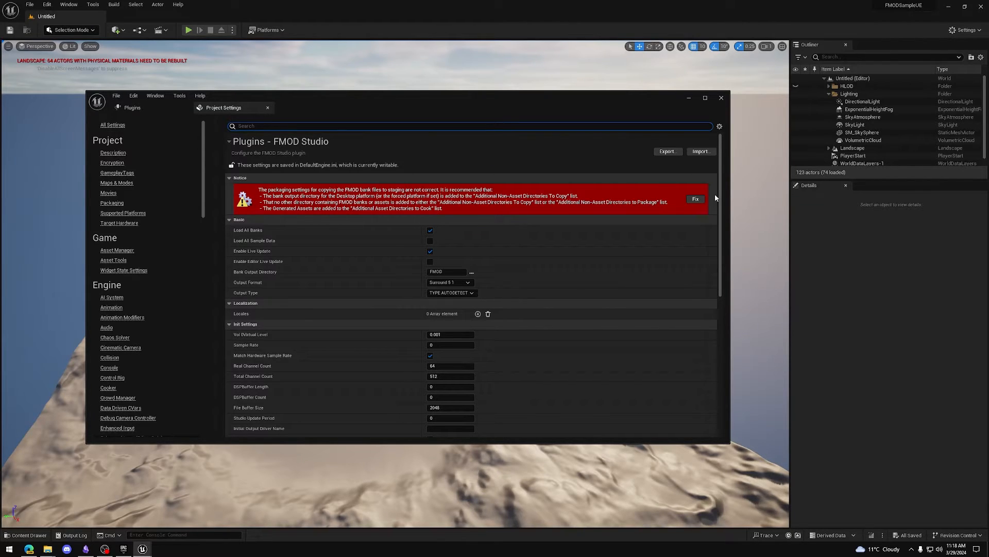
click(695, 199)
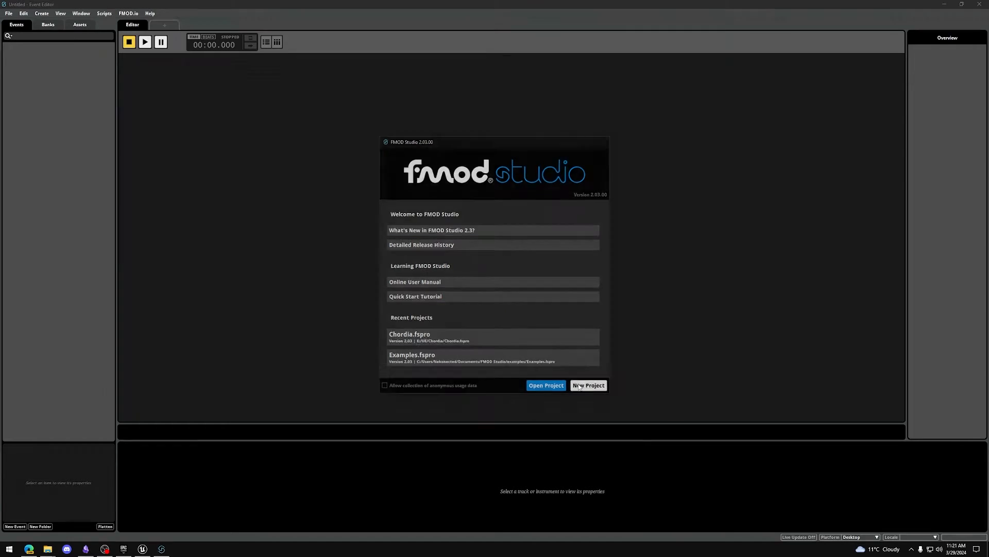
Start a new project from the FMOD Studio welcome dialog.
click(589, 384)
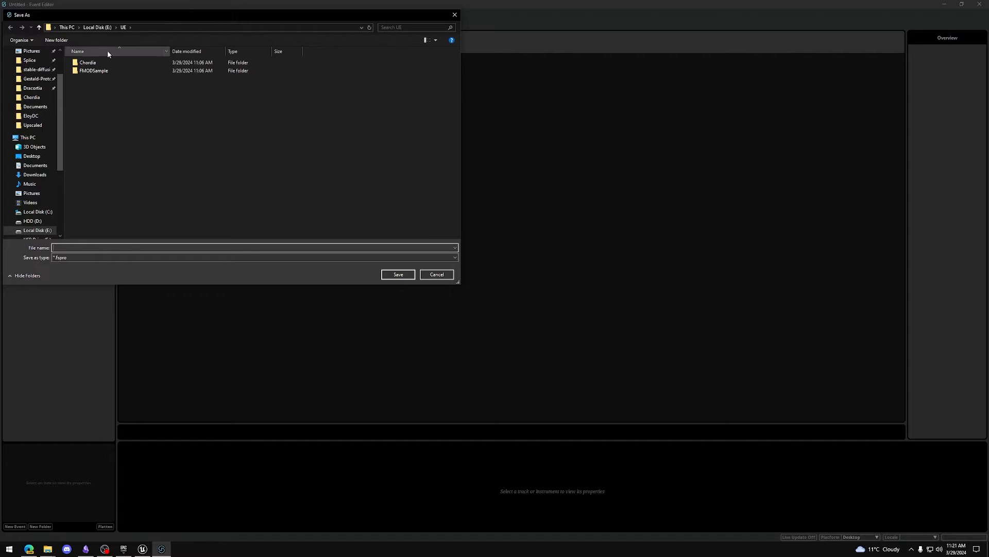
Point the Save As dialog into the FMODSample folder with file name FMODSample.
double_click(93, 70)
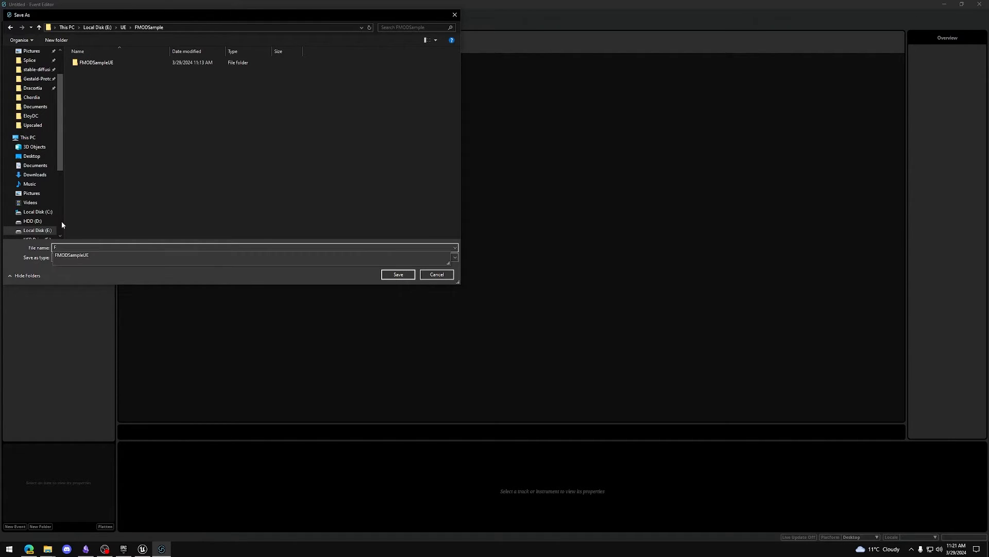
text(FMODSample)
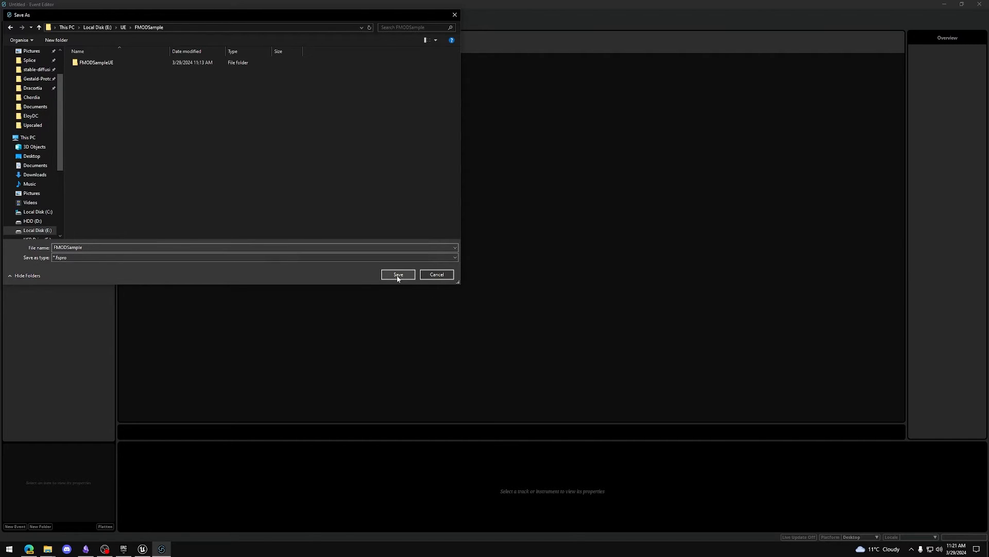
Save the project and verify FMODSample.fspro sits in its folder beside FMODSampleUE.
click(398, 274)
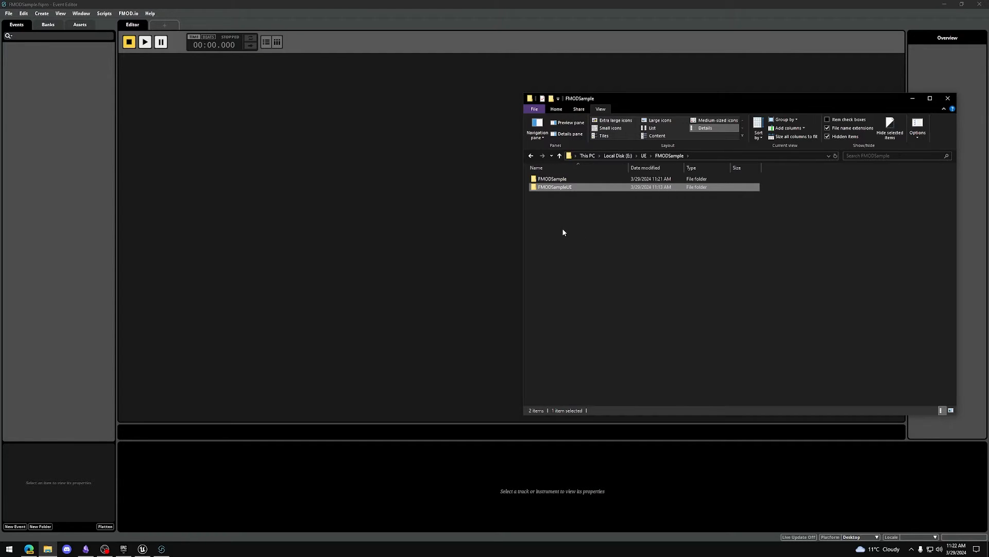
double_click(553, 178)
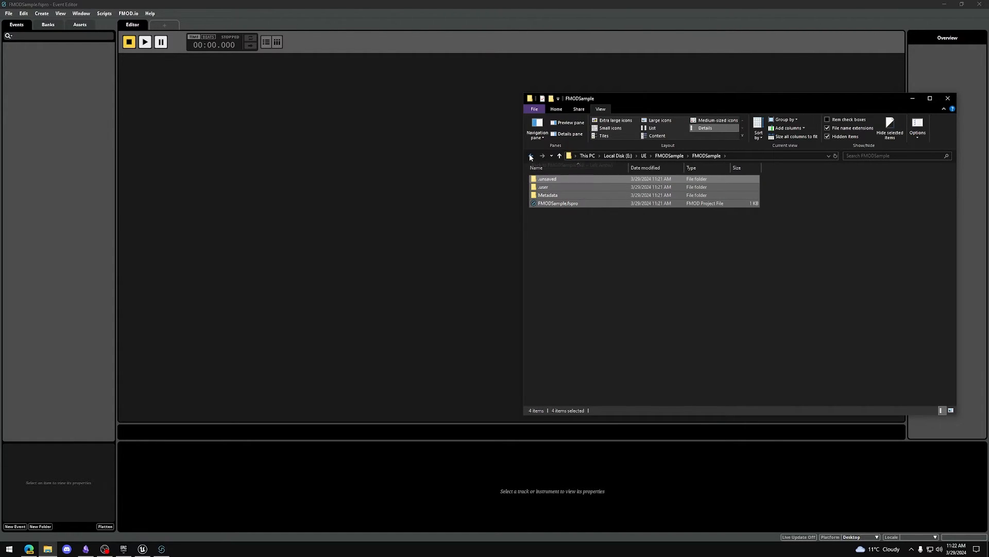
click(530, 156)
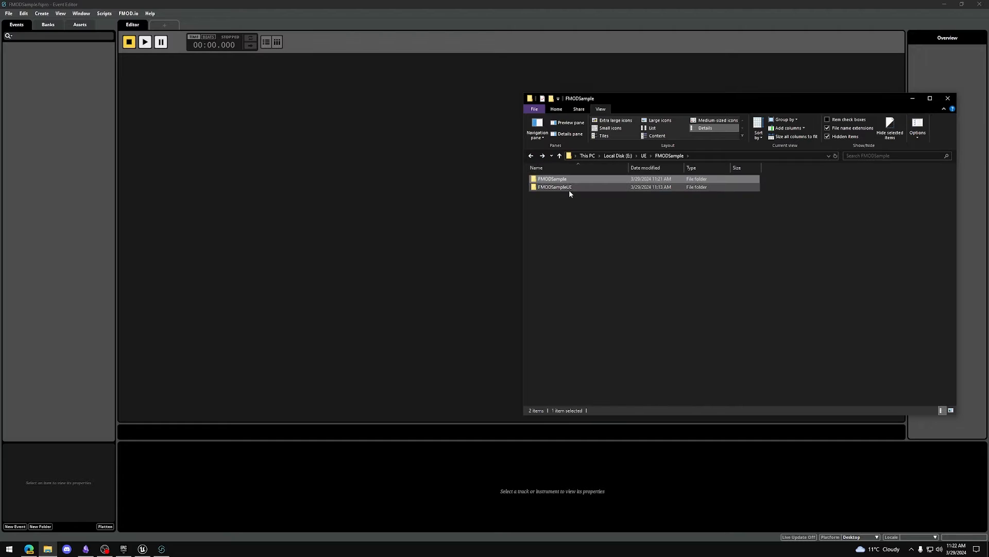
double_click(554, 187)
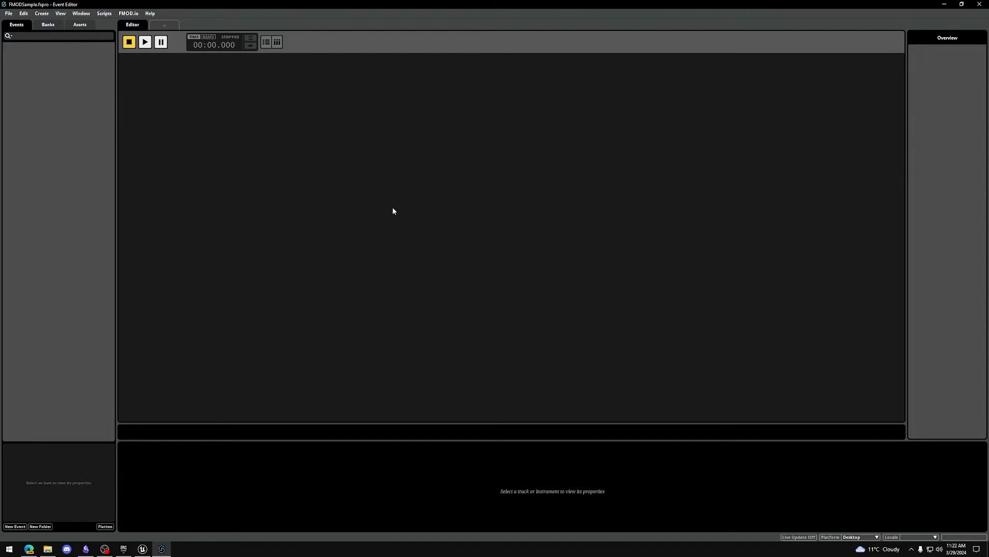
Set the built banks output directory to a new FMOD folder inside FMODSampleUE/Content.
click(24, 13)
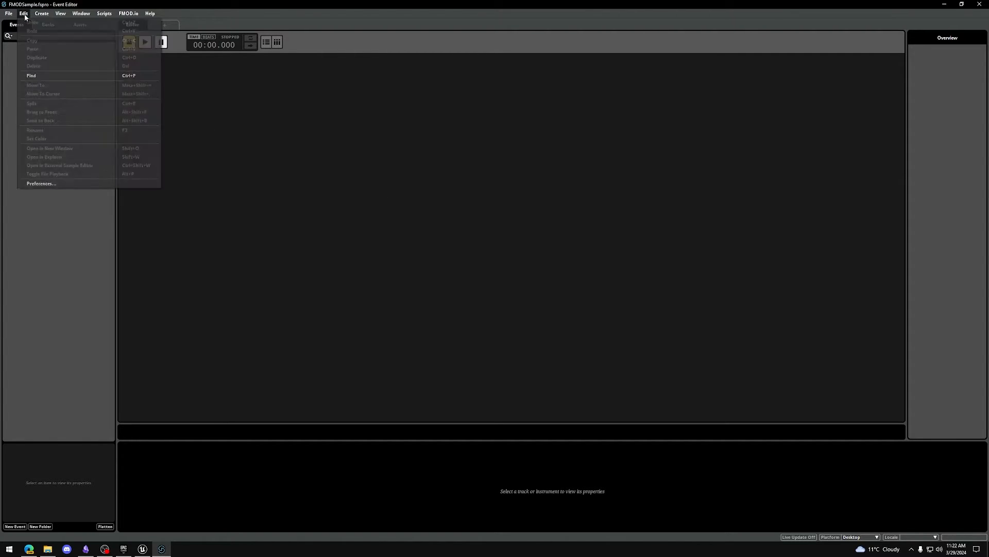
click(41, 184)
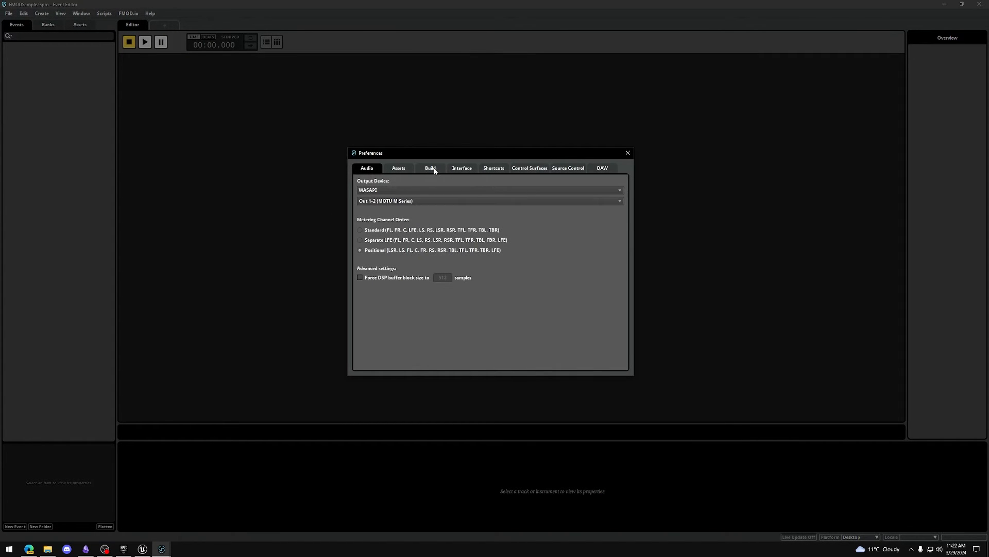
click(431, 168)
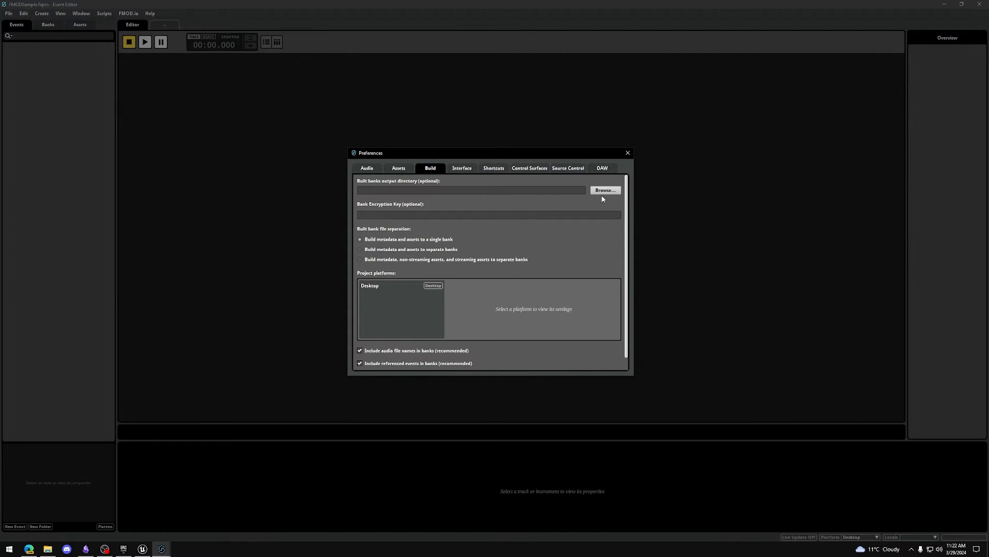
click(604, 189)
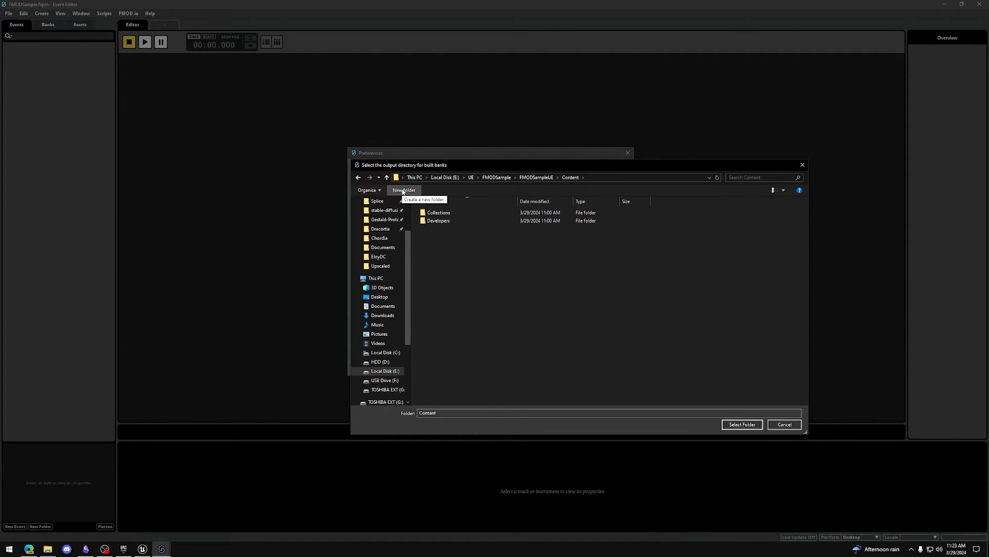
click(404, 189)
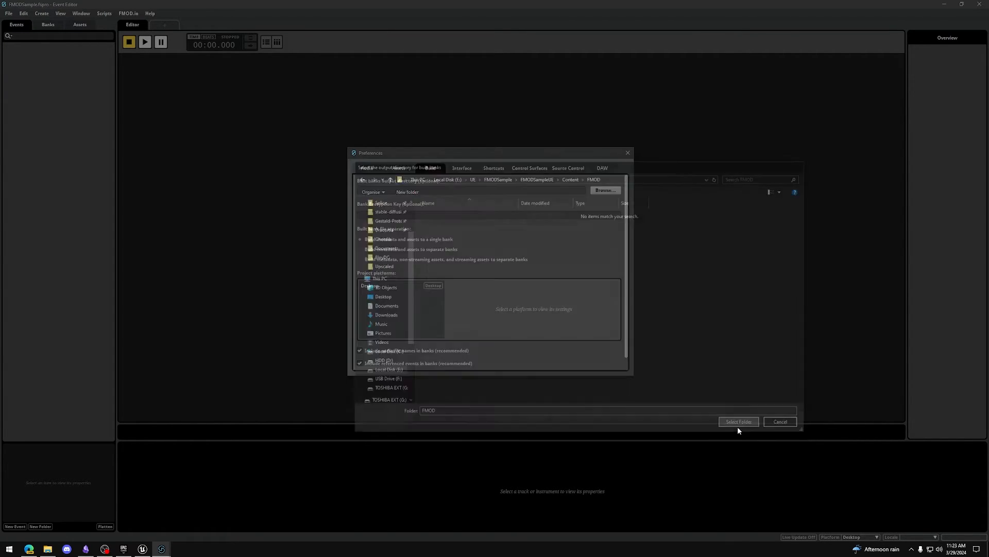
click(738, 421)
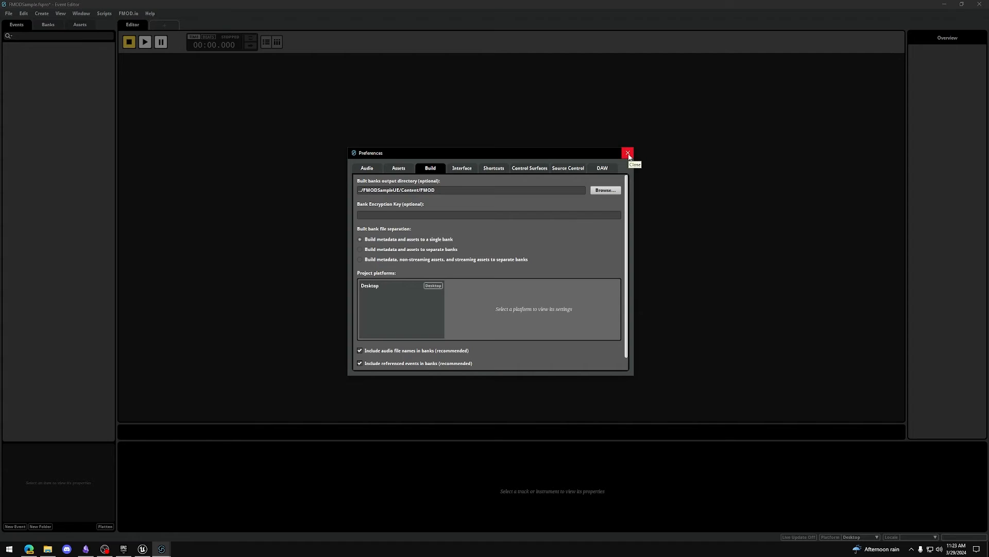
click(627, 153)
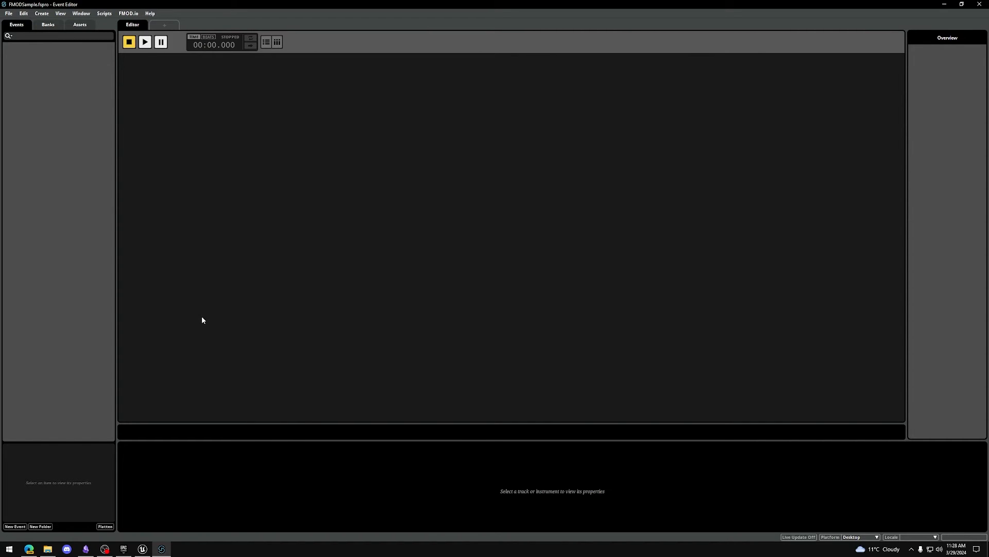
mouse_move(177, 401)
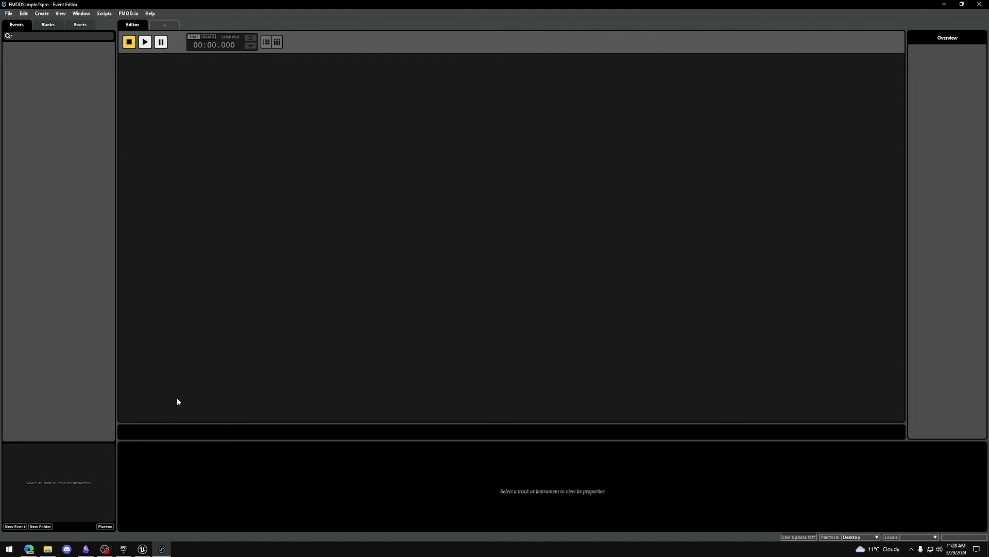
Switch from FMOD Studio to the Unreal Engine level editor.
click(141, 548)
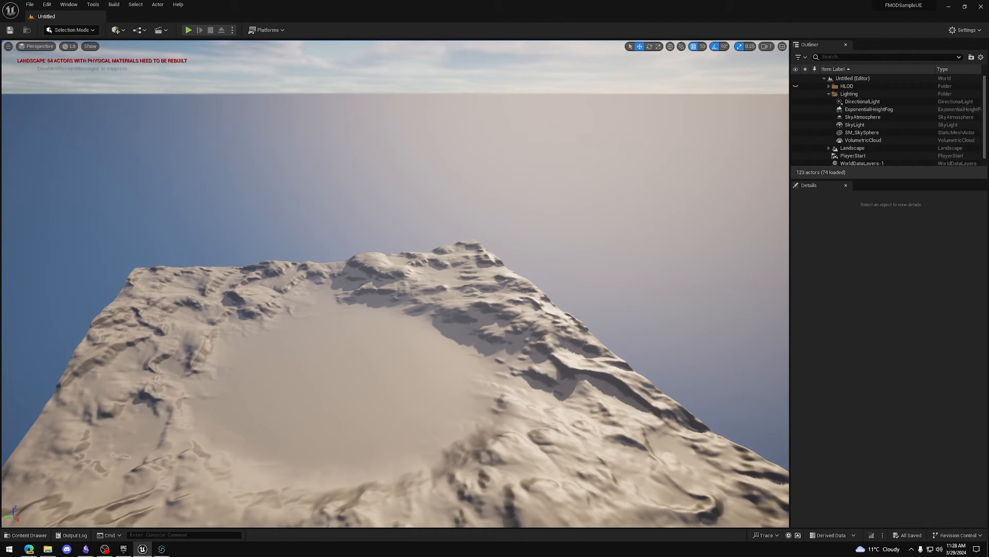
Run Validate FMOD in Unreal, acknowledge the missing Content directory warning, and return to FMOD Studio.
click(177, 4)
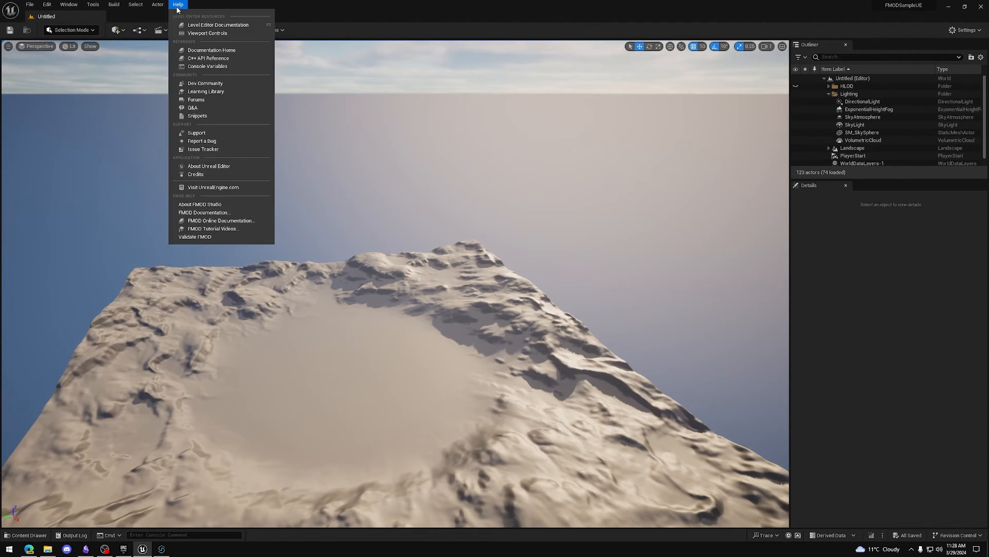
click(195, 237)
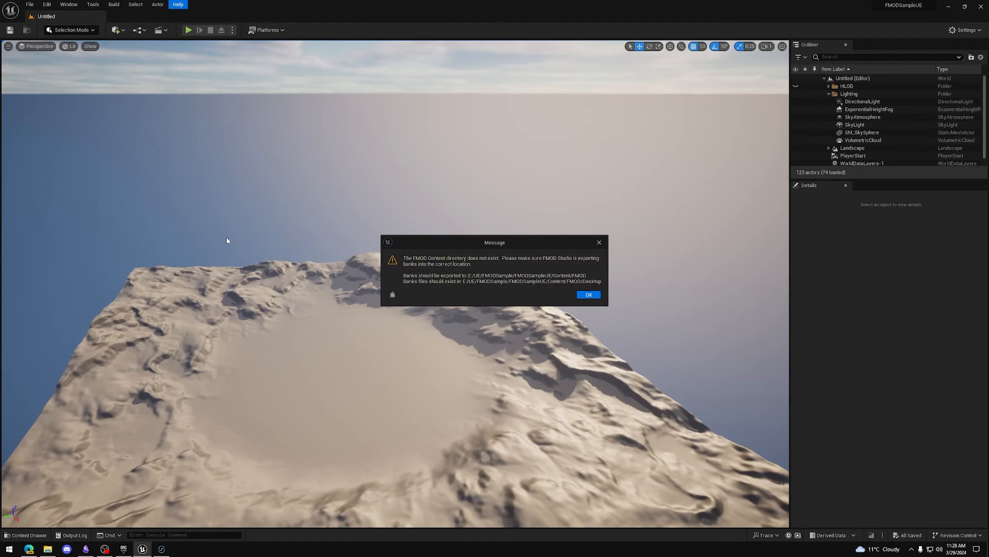
mouse_move(252, 247)
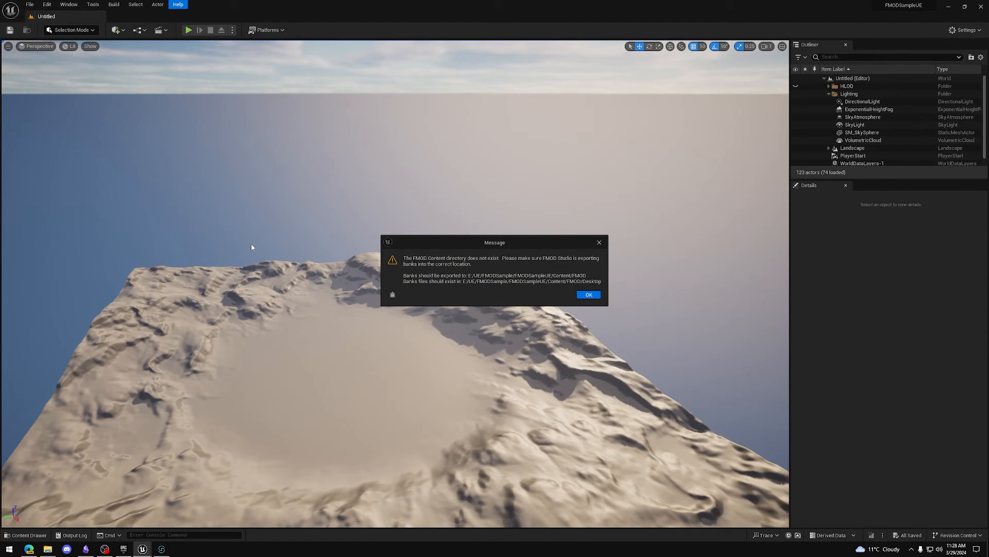
mouse_move(260, 258)
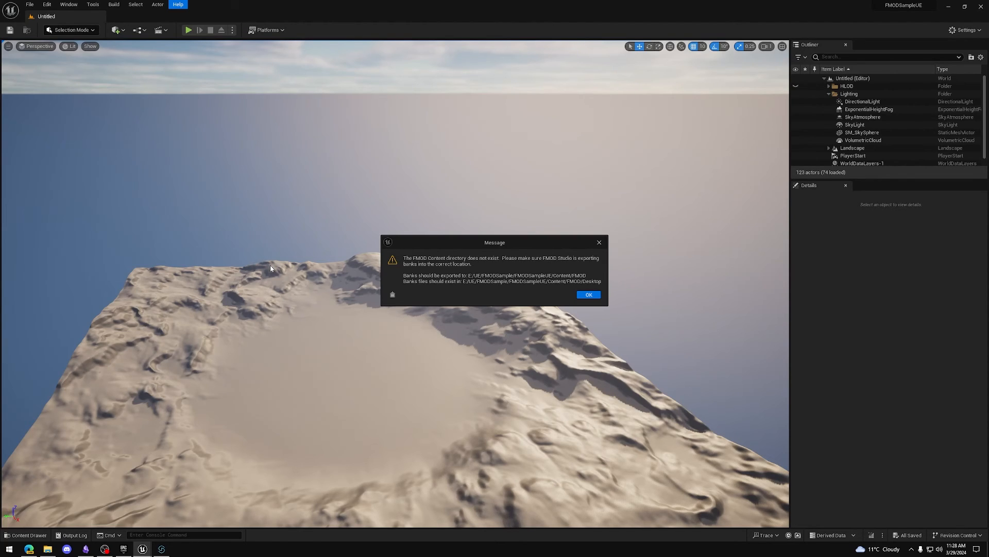
click(588, 295)
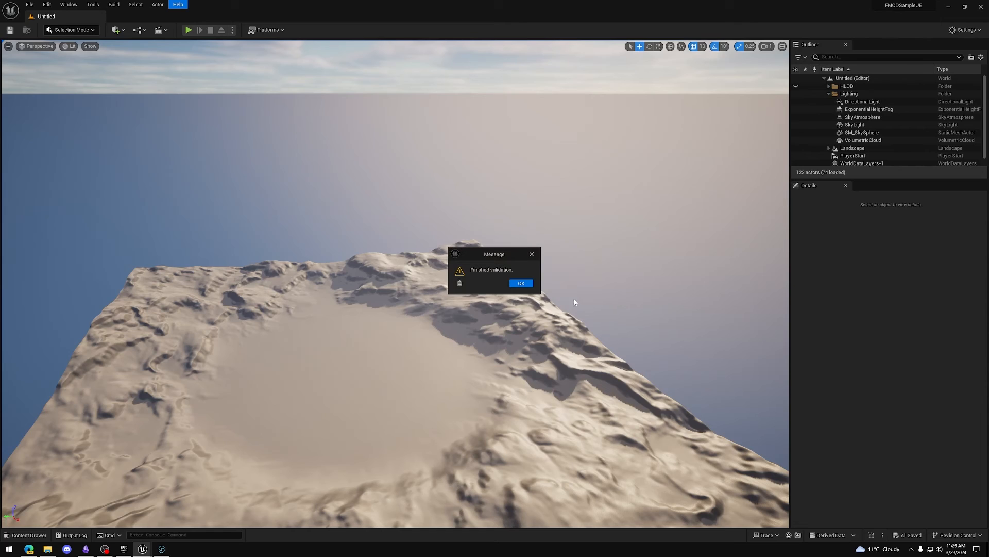
click(162, 549)
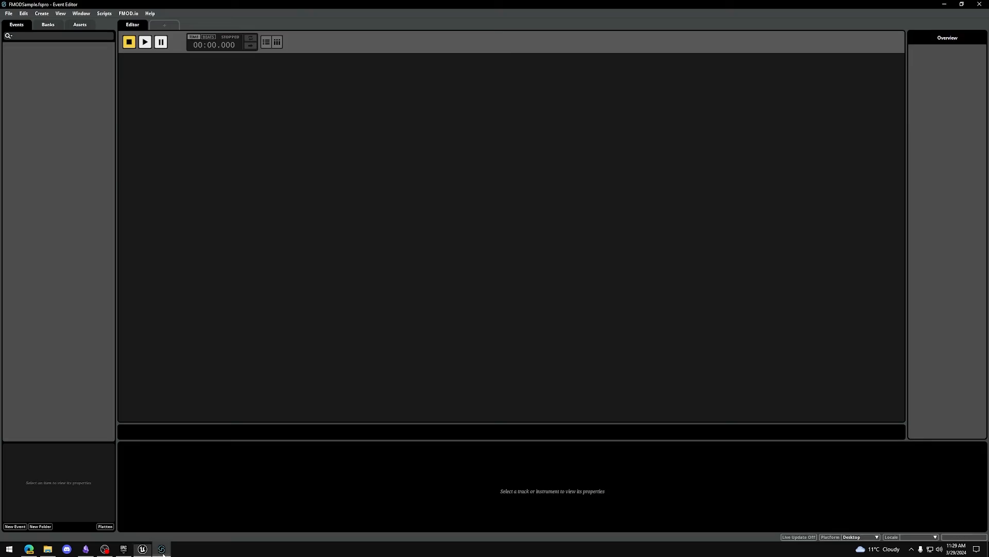
click(9, 14)
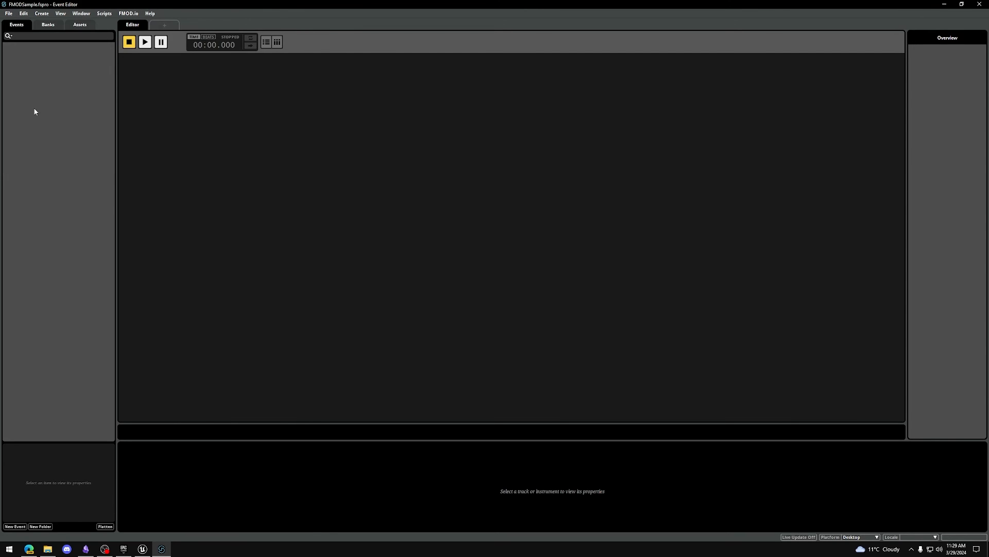
mouse_move(150, 437)
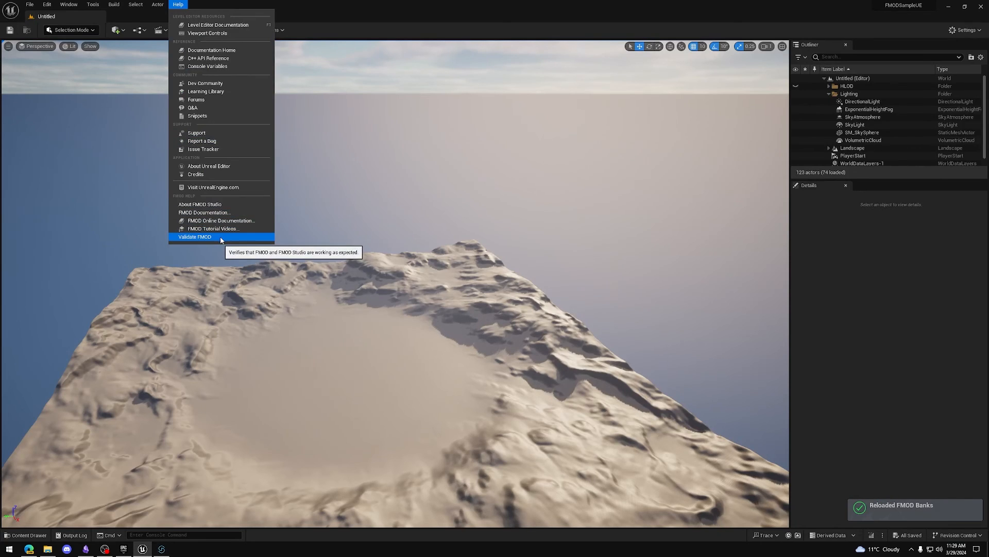
Re-run Validate FMOD so banks reload, then dismiss the no-events warning.
click(194, 237)
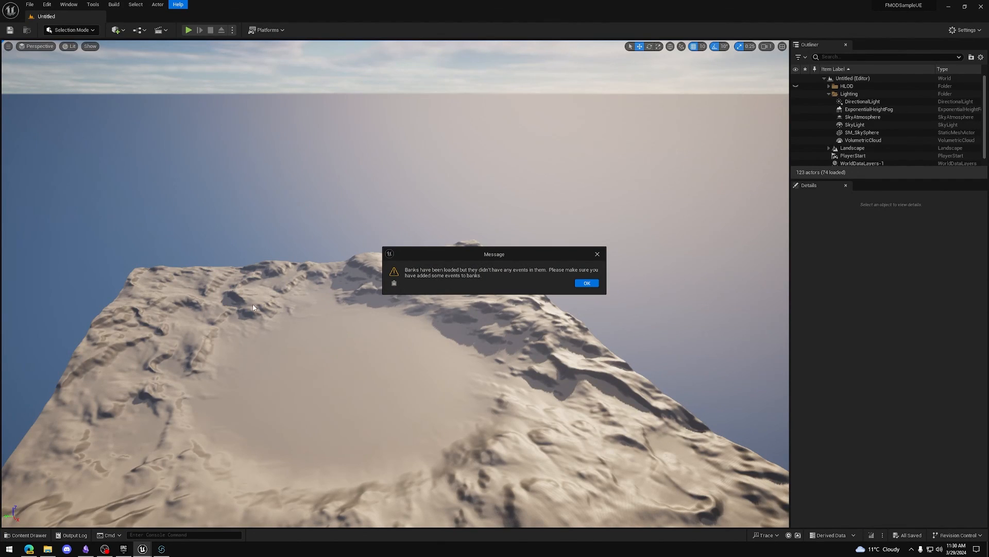
mouse_move(418, 302)
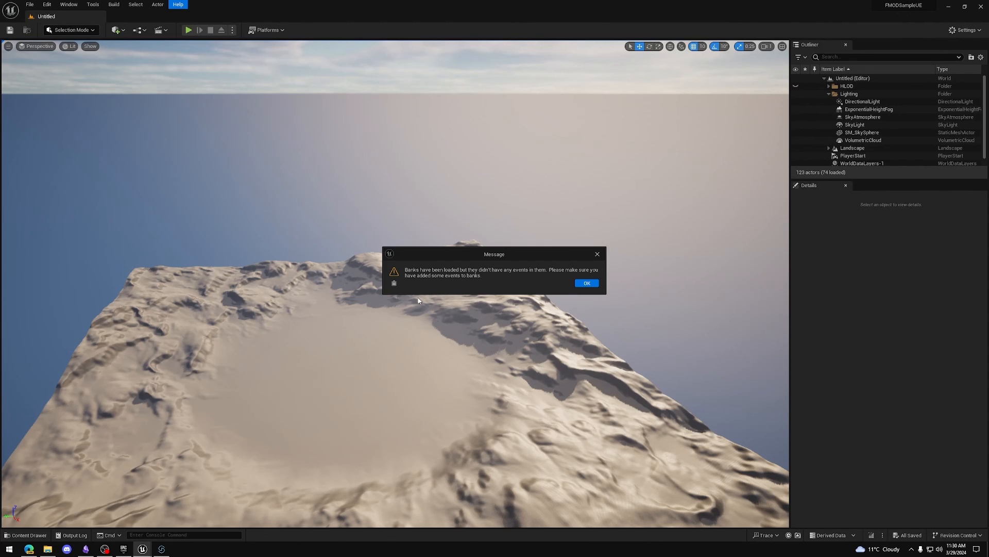
click(585, 282)
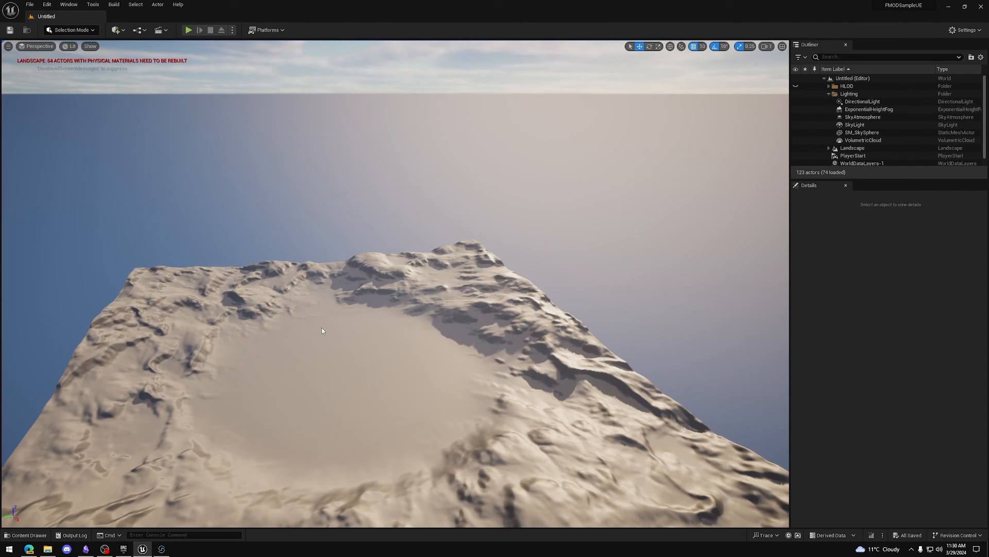